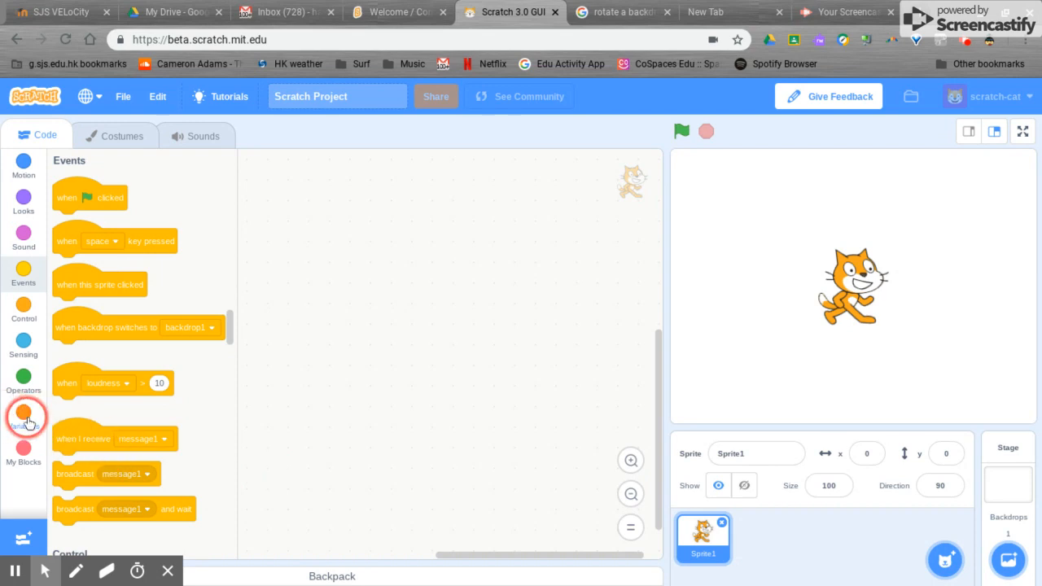
Step: Create the variables Great and Calm for all sprites from the Variables category
click(23, 417)
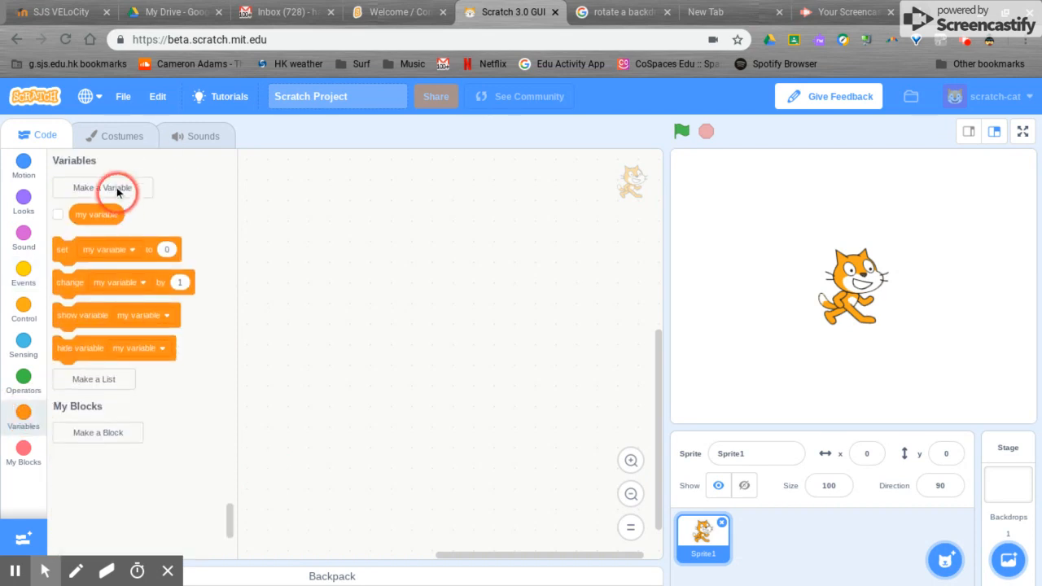
click(101, 189)
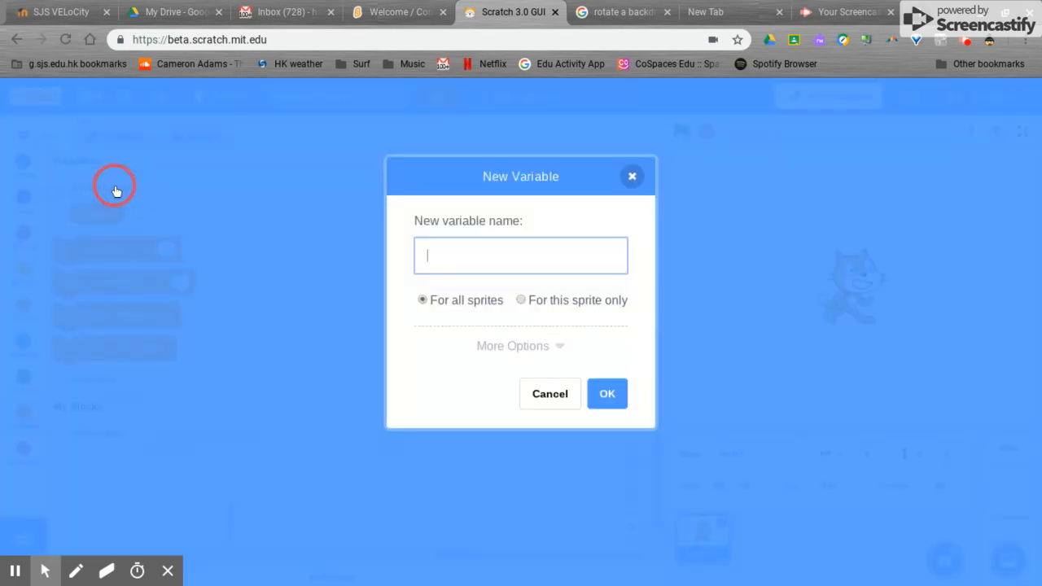
text(Great)
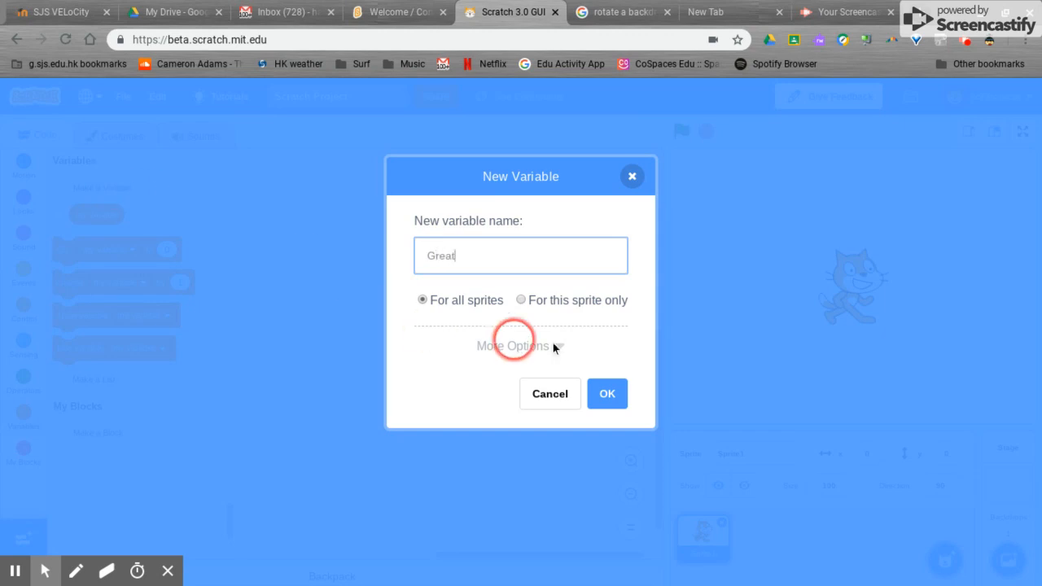
click(607, 393)
text(Calm)
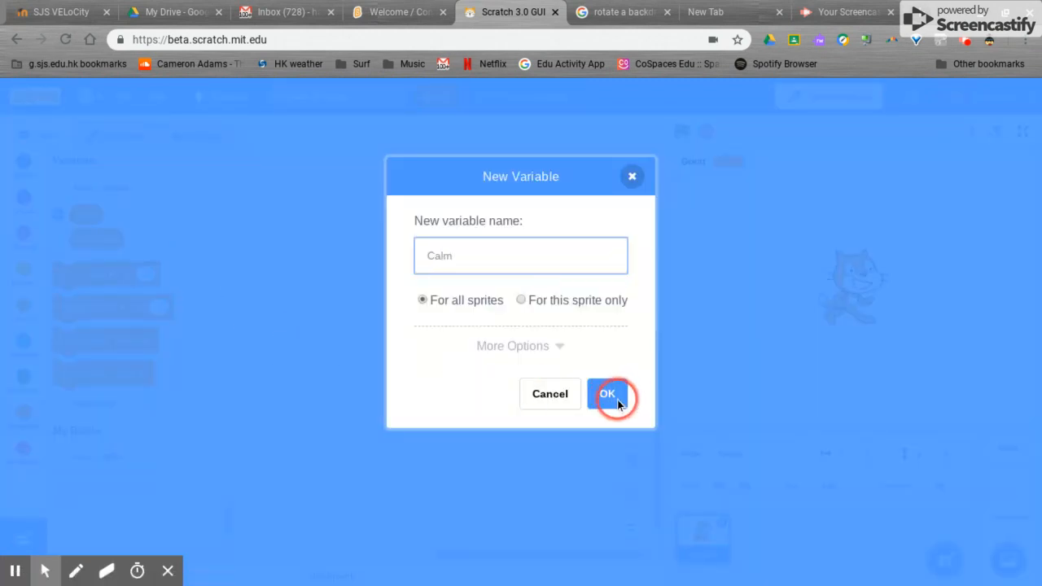
click(606, 393)
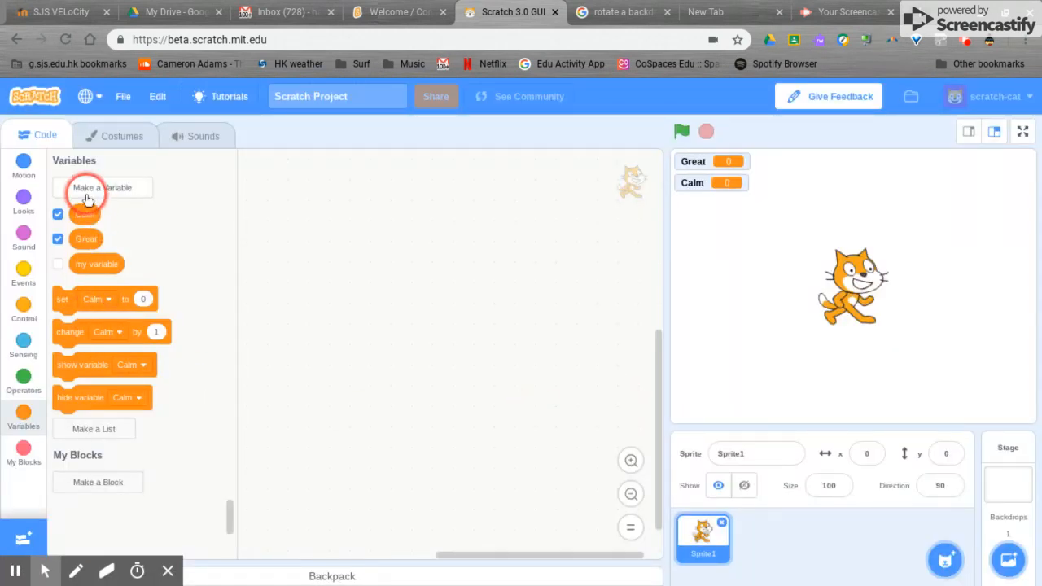
Step: Create a third variable named Not good
click(101, 187)
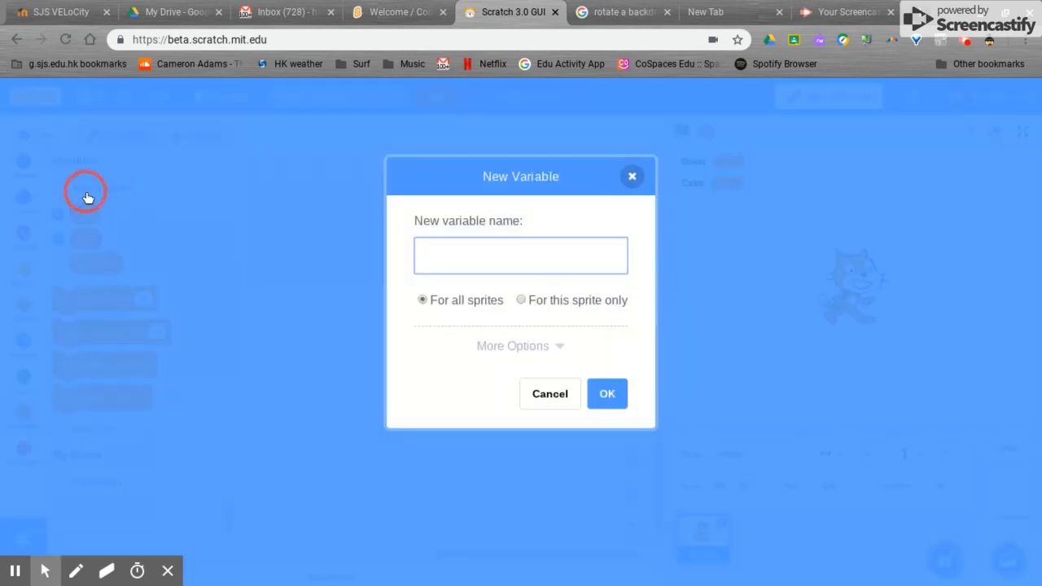
text(Not good)
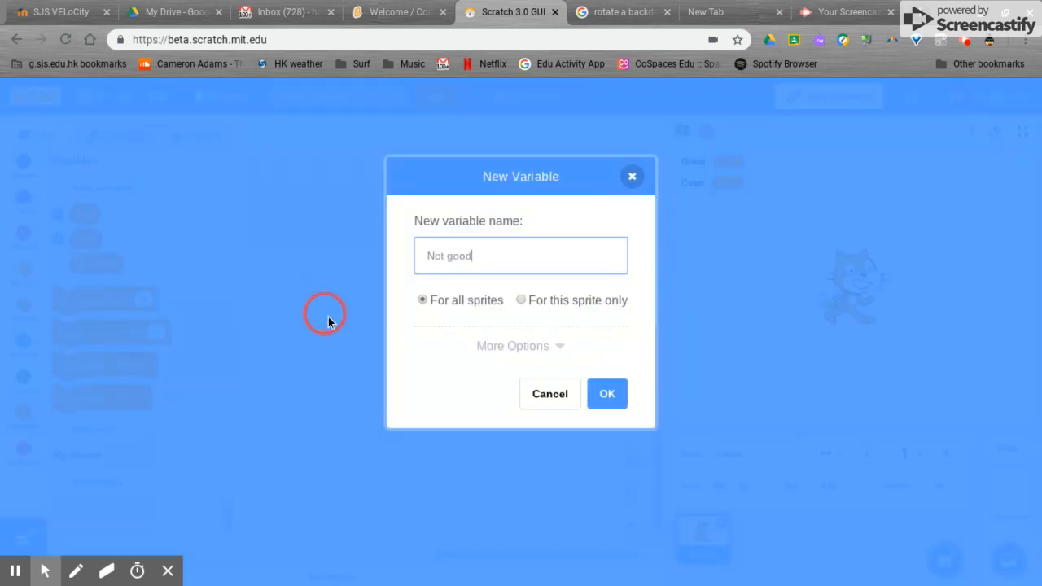
click(607, 392)
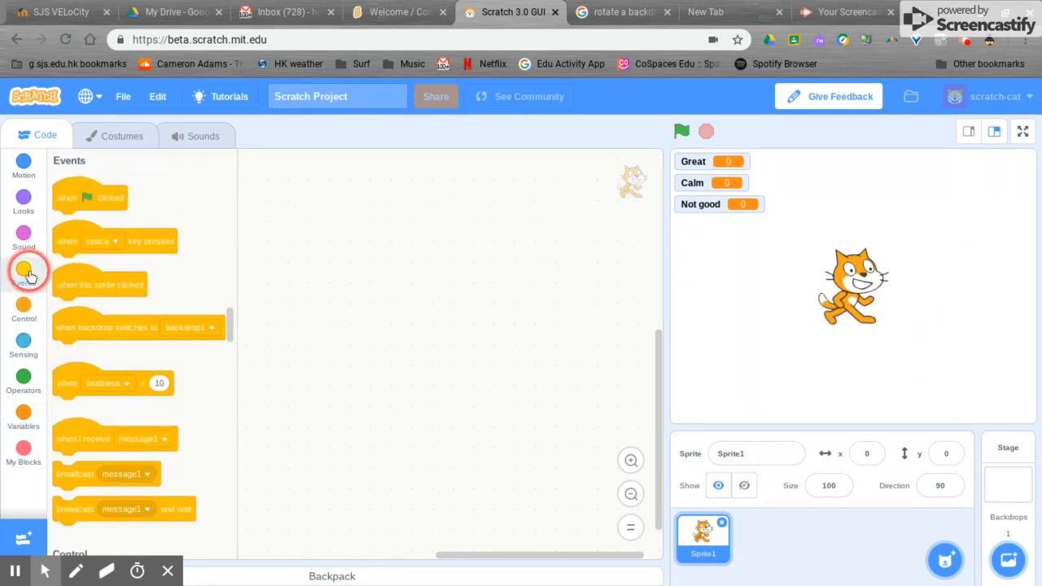
Step: Start a 'when green flag clicked' script with show variable blocks attached
drag(90, 197, 400, 220)
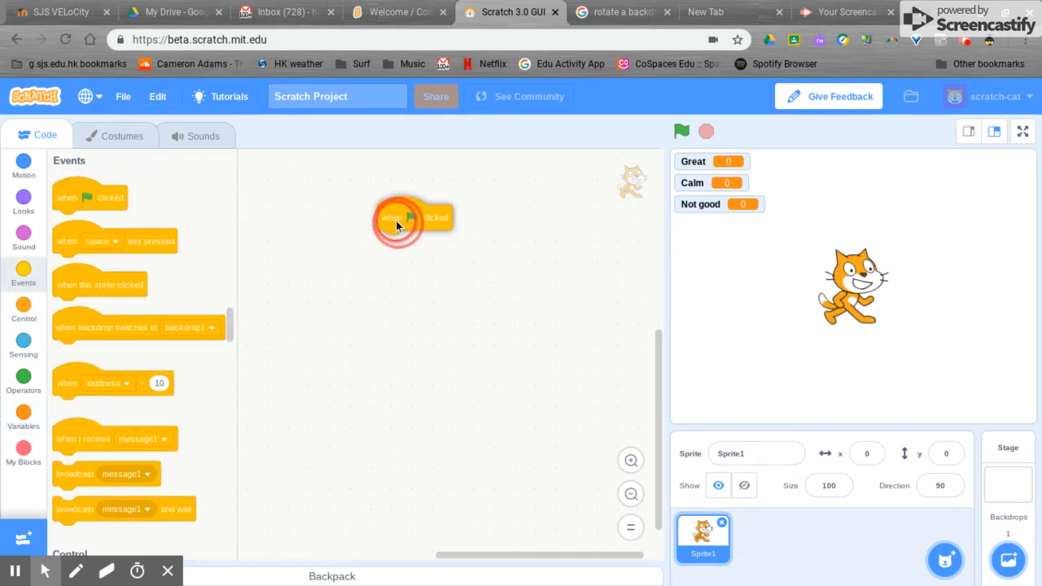
drag(399, 228, 394, 212)
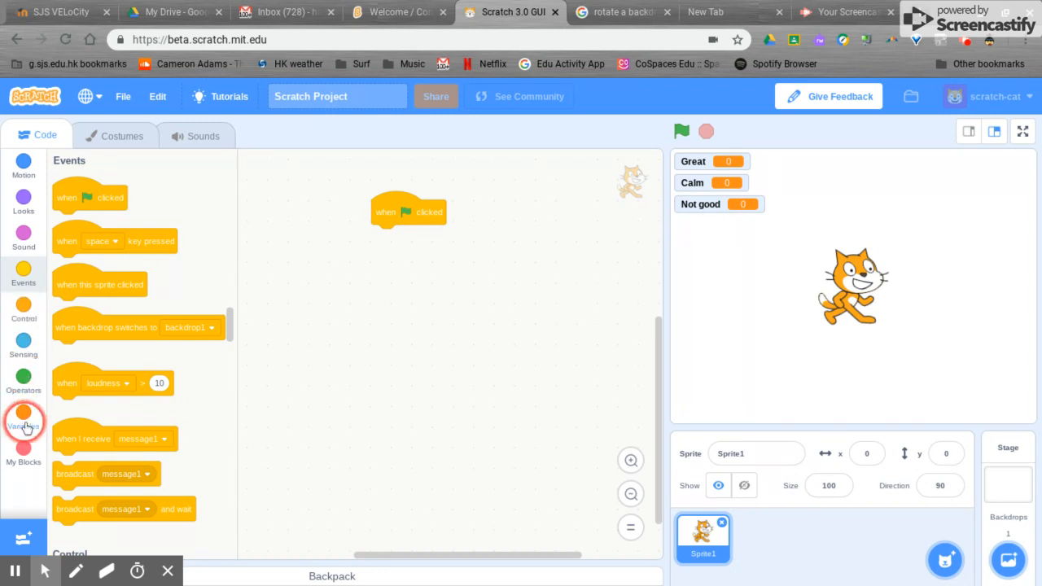
click(23, 420)
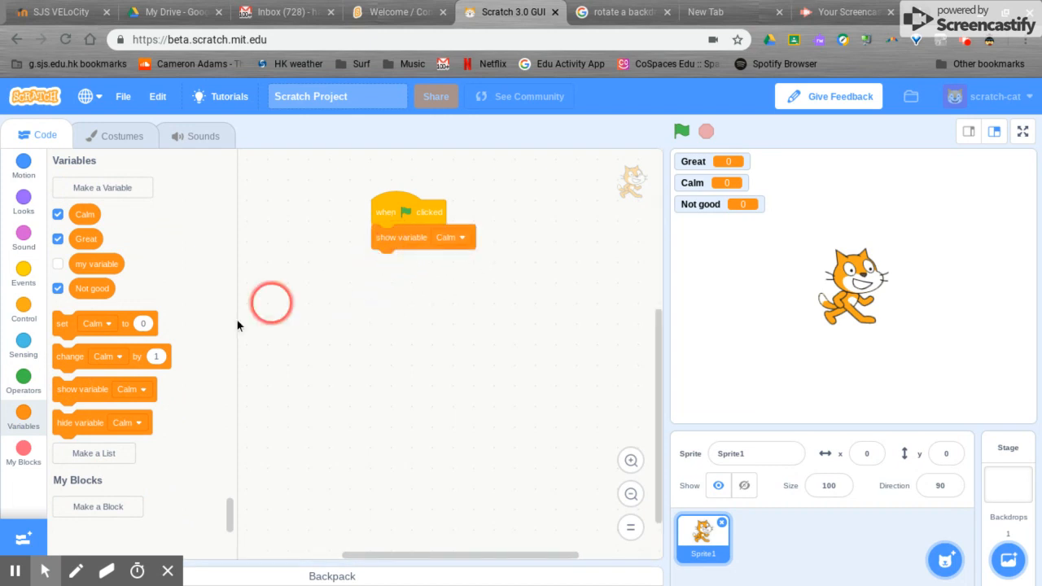
drag(104, 389, 391, 277)
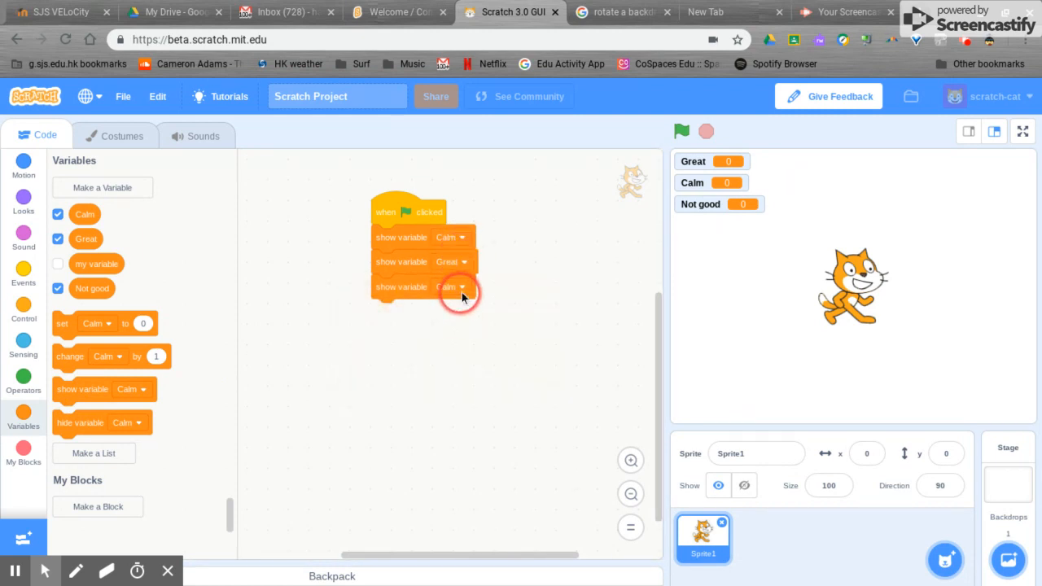
Step: Set the third show block's variable to Not good
click(456, 286)
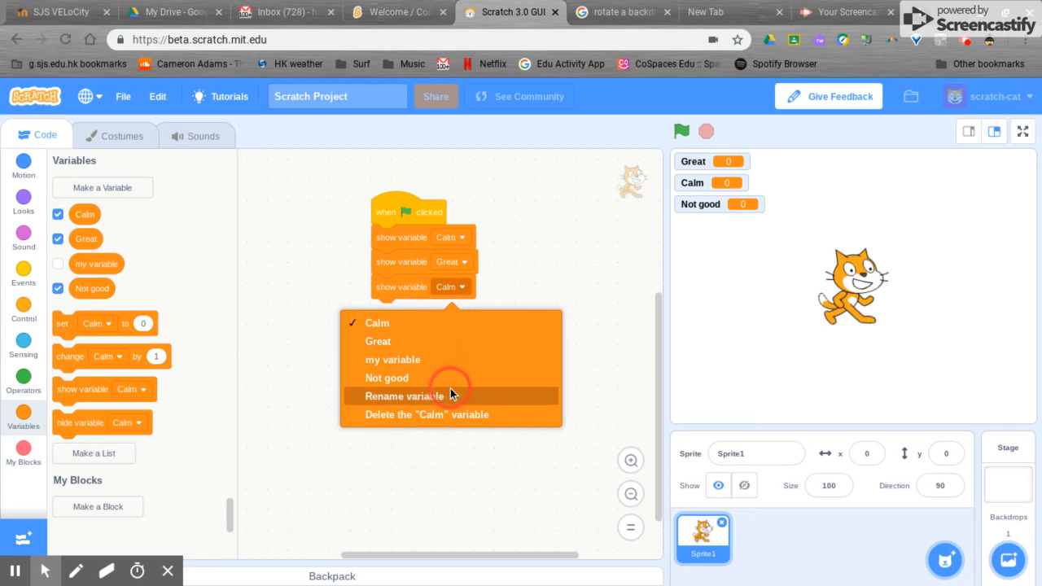
click(405, 395)
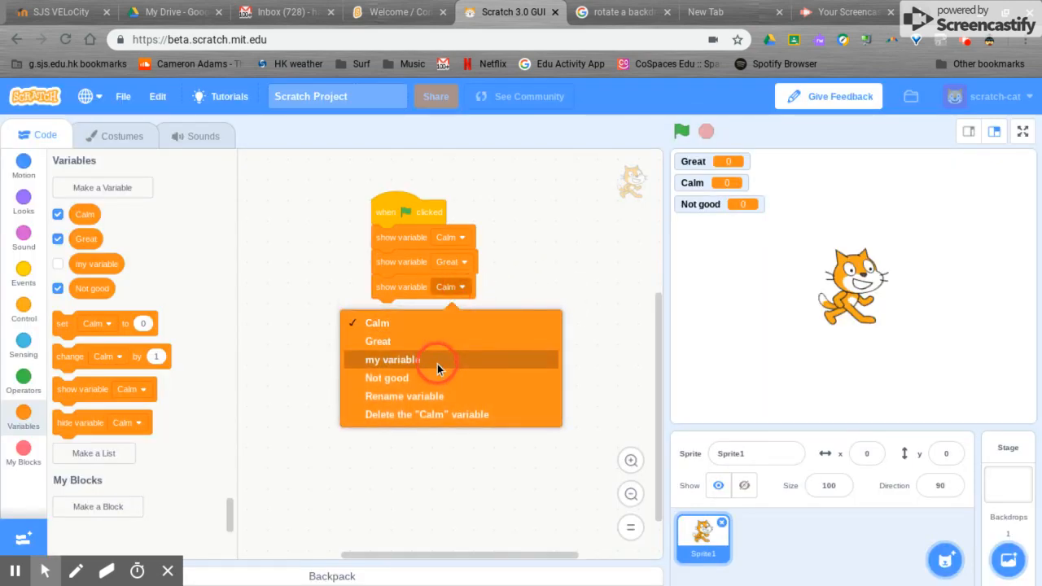
click(388, 378)
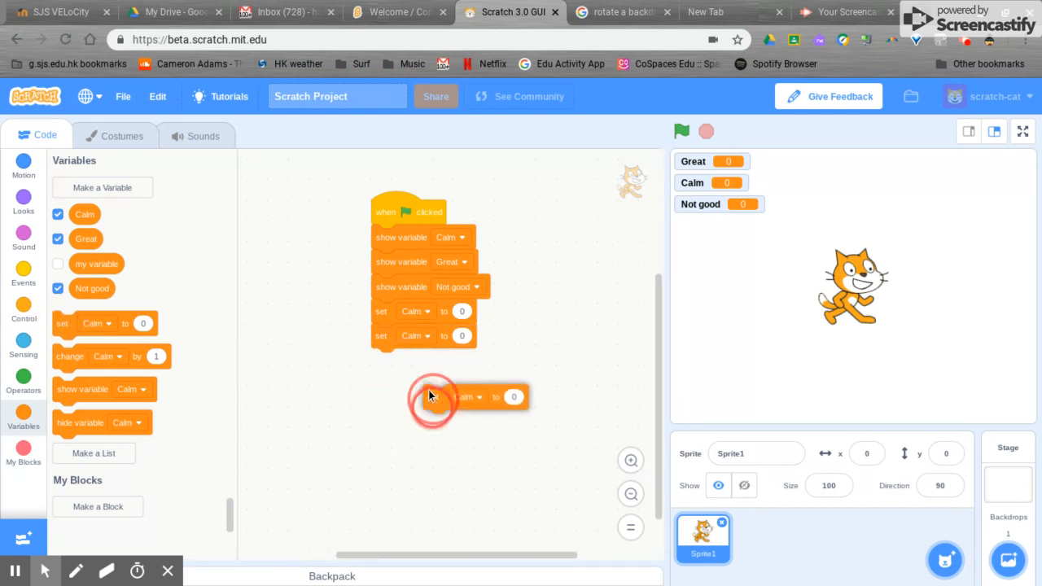
Step: Attach a third set-to-0 block beneath the show variable blocks
drag(432, 397, 416, 362)
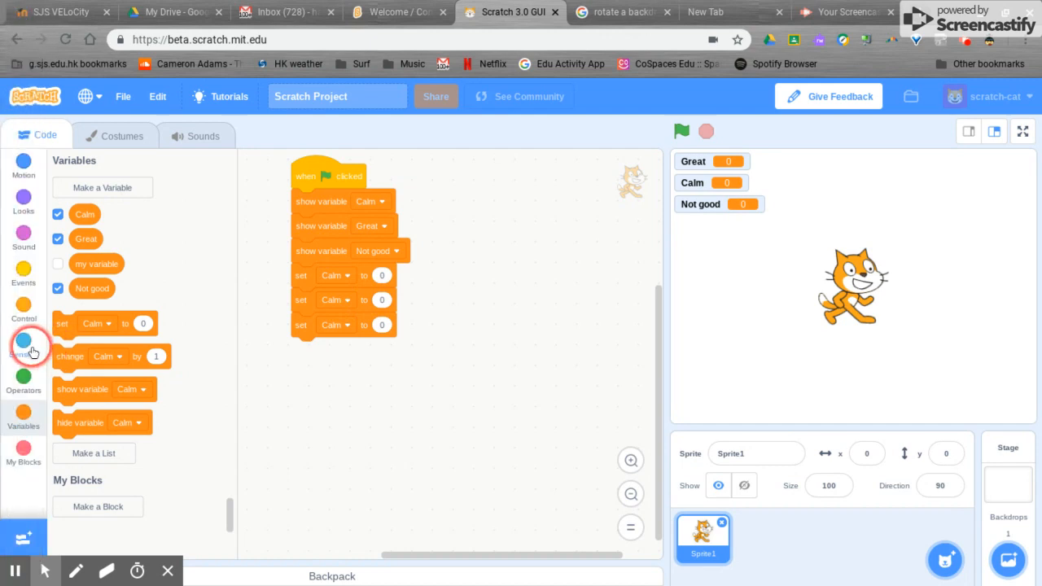
Step: Add a 'key pressed?' condition from Sensing set to the left arrow key
click(23, 342)
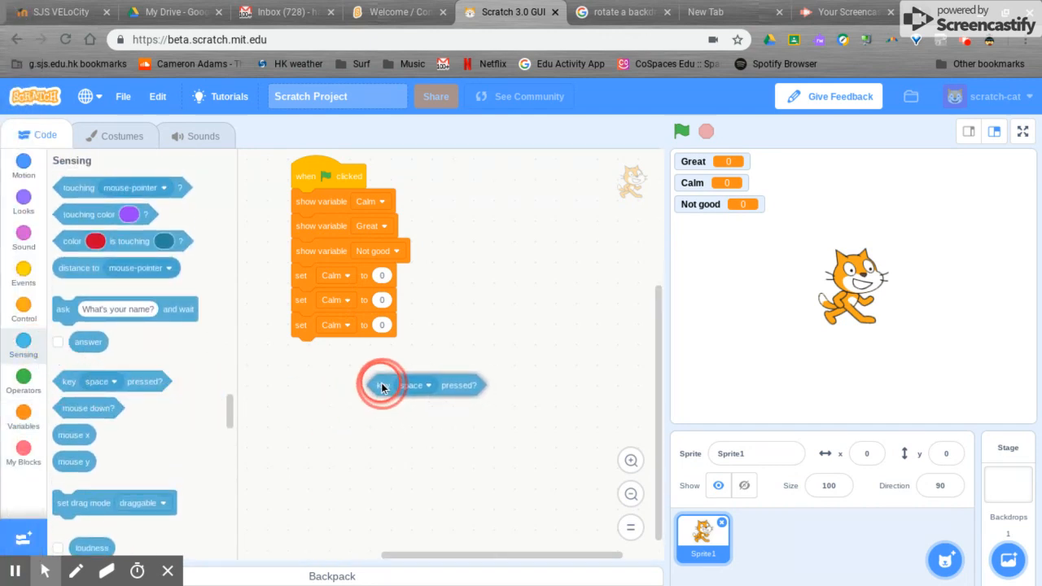
click(417, 384)
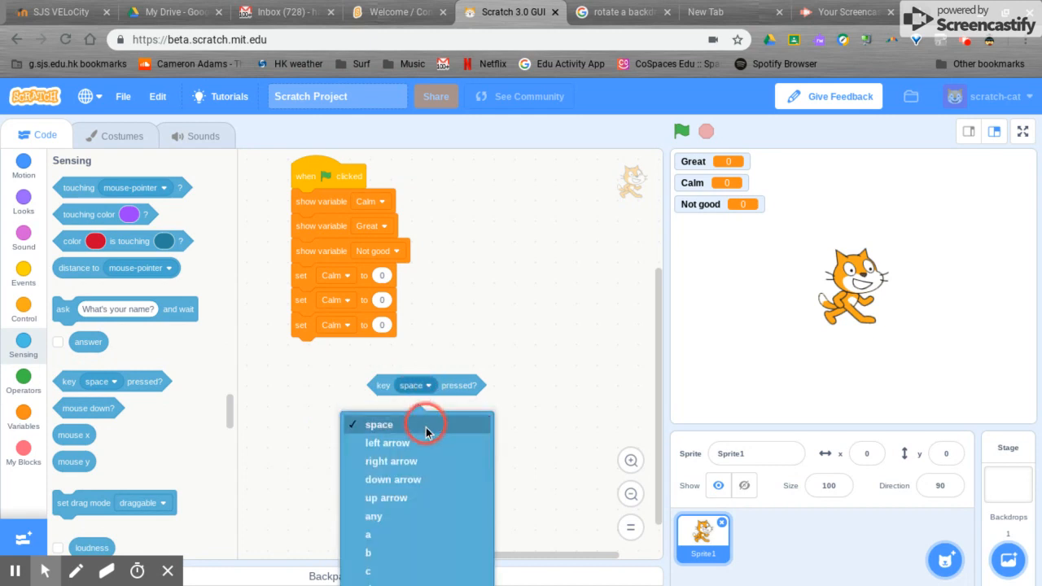
click(388, 443)
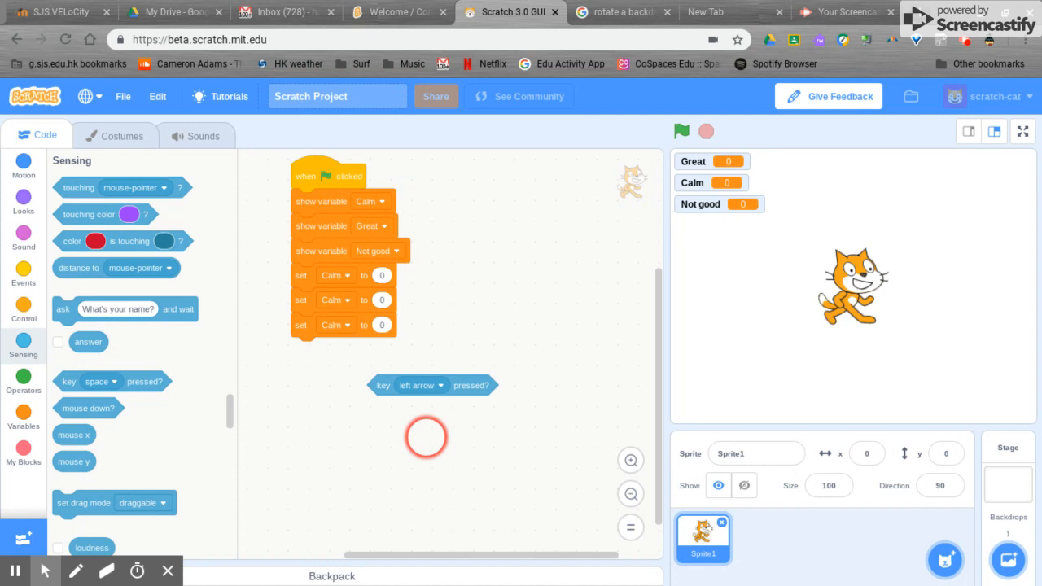
Step: Add 'change Calm by 1' and wrap both in an 'if then' block from Control
click(23, 383)
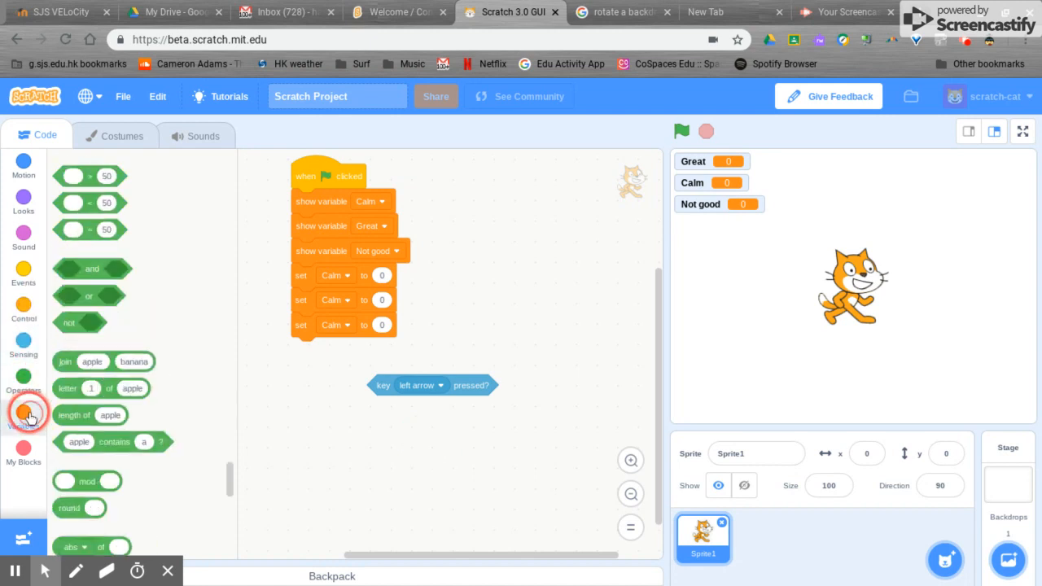
click(23, 414)
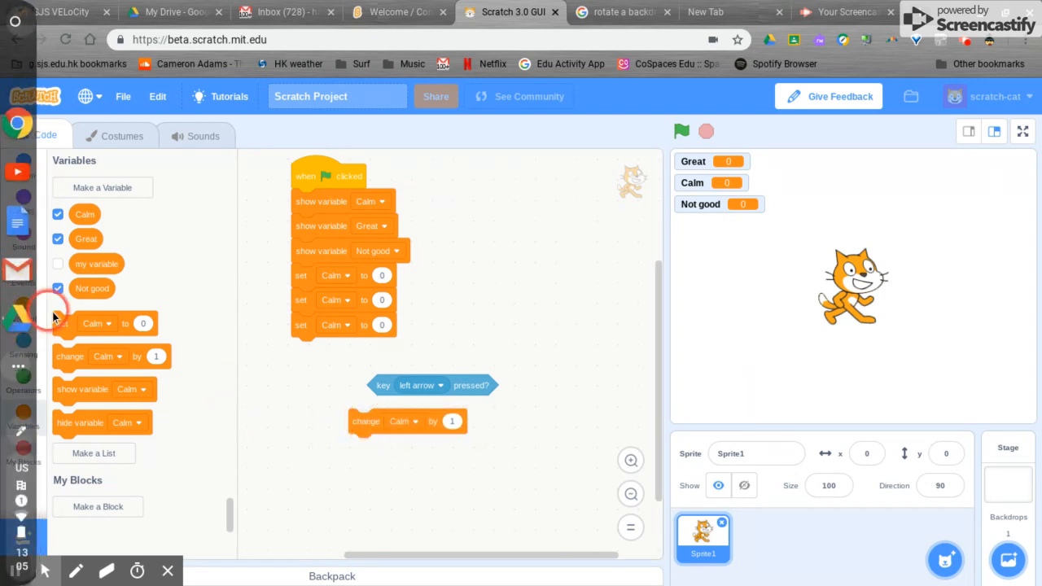
click(22, 306)
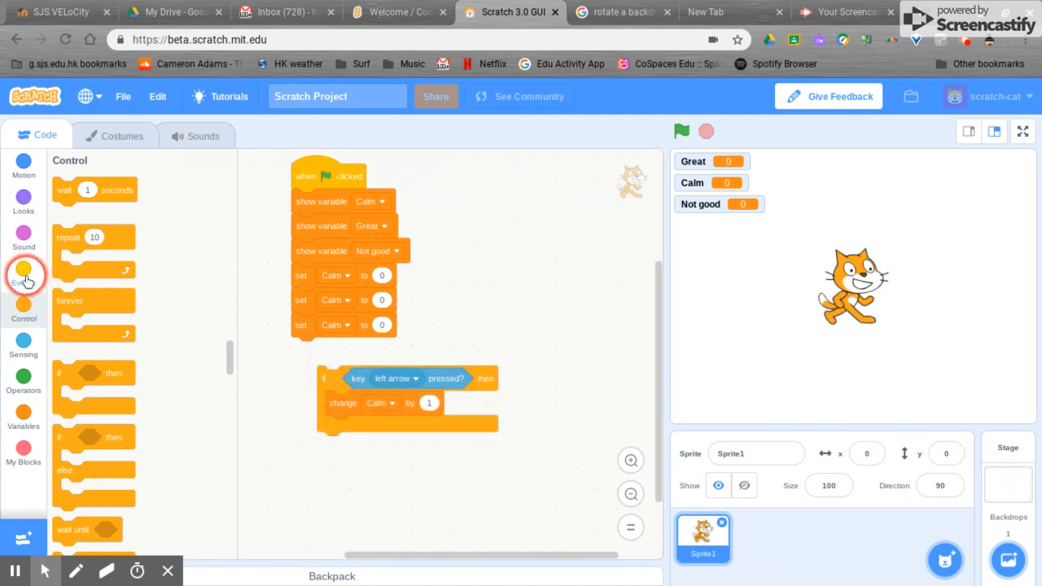
Step: Place a second 'if then' block in the script area below the first
click(23, 275)
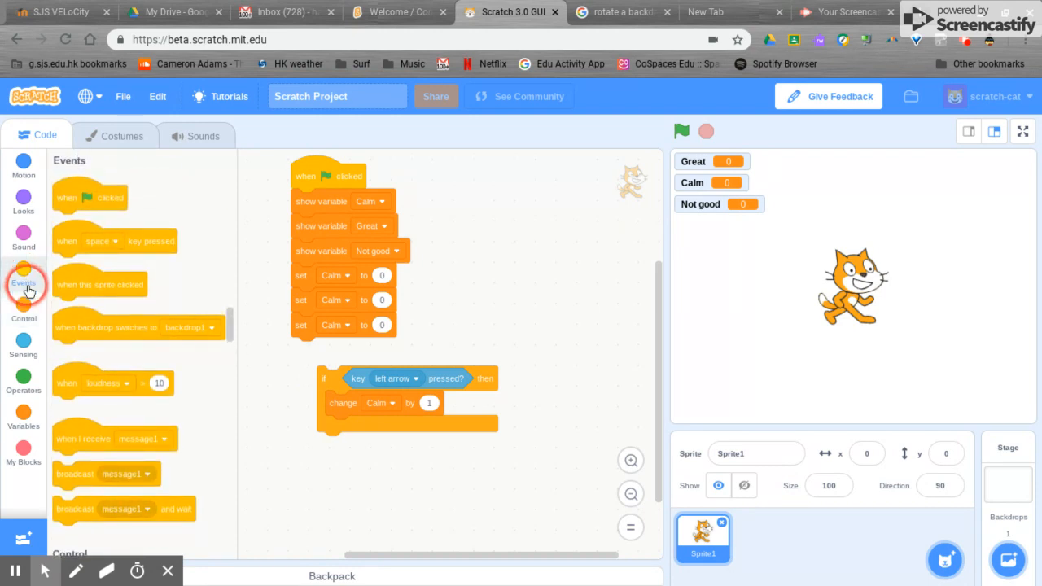
click(23, 312)
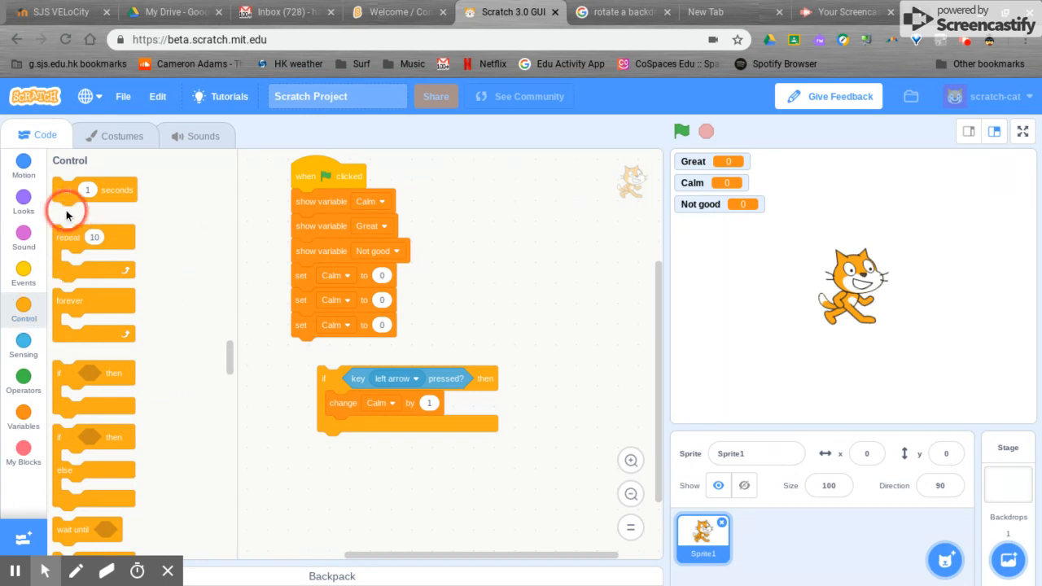
drag(95, 188, 187, 306)
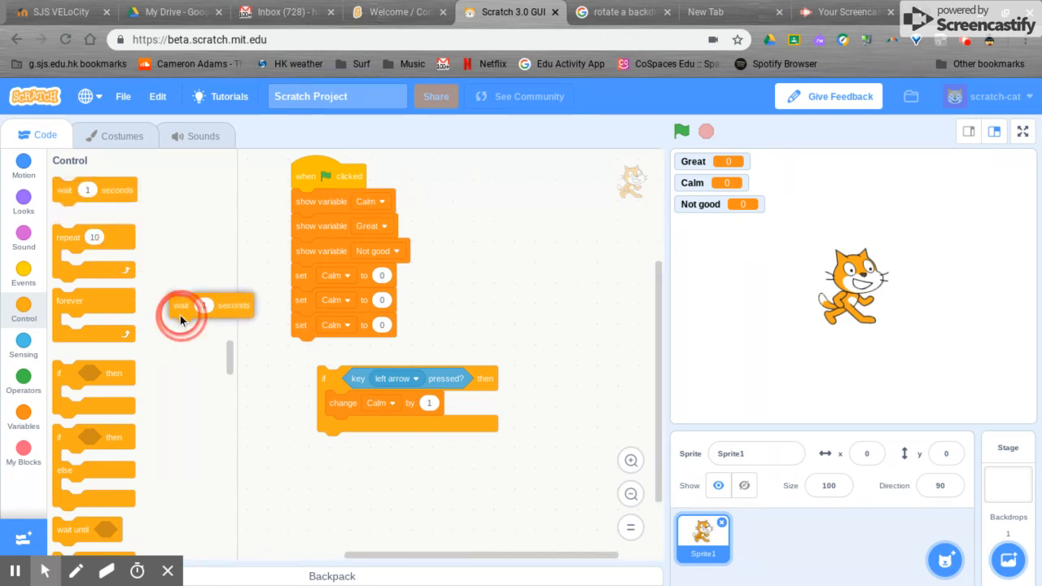
drag(180, 307, 342, 427)
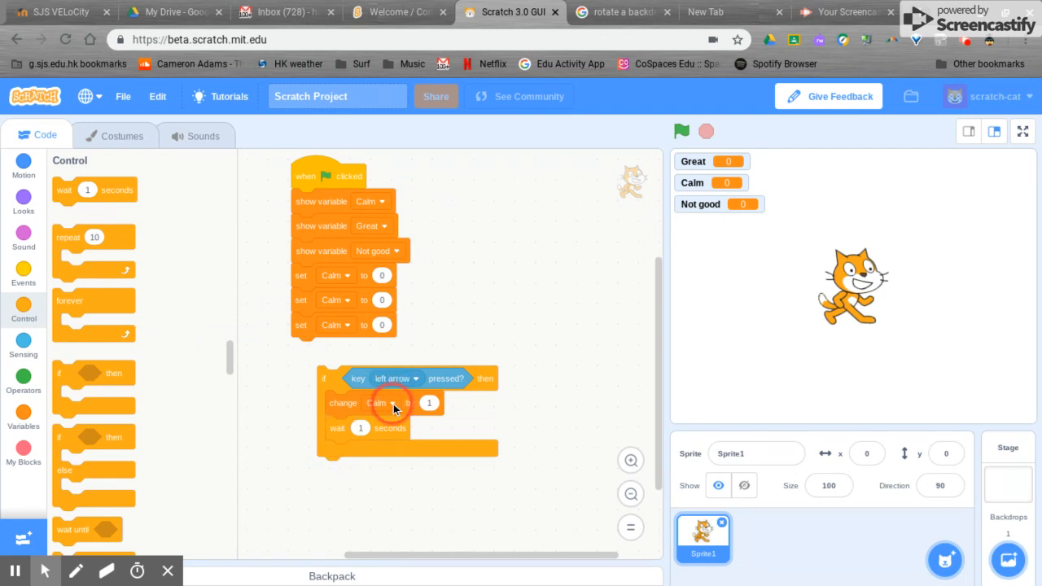
mouse_move(127, 365)
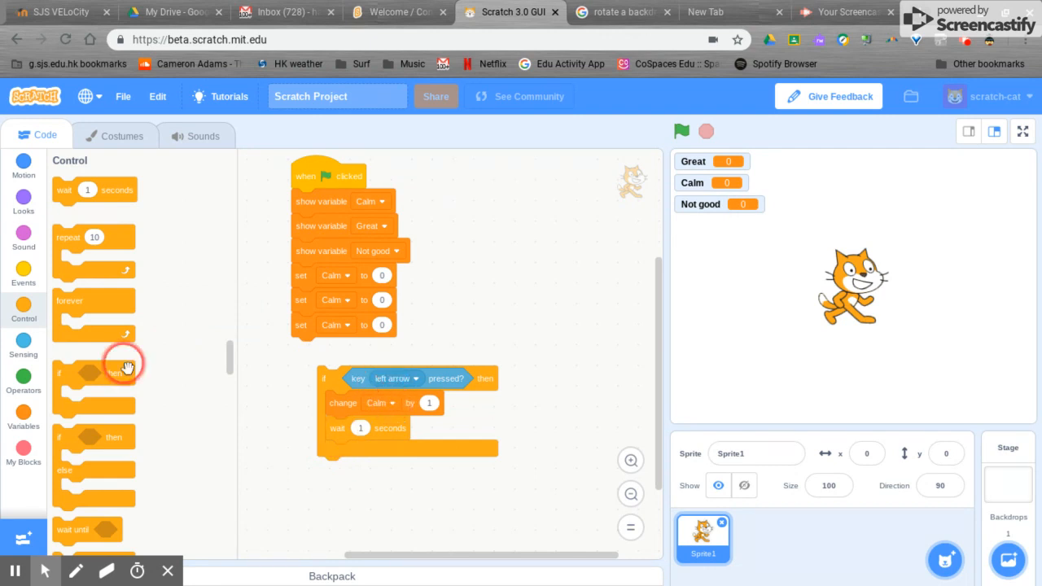
Step: Give the second if a 'key pressed?' condition set to the right arrow key
click(23, 345)
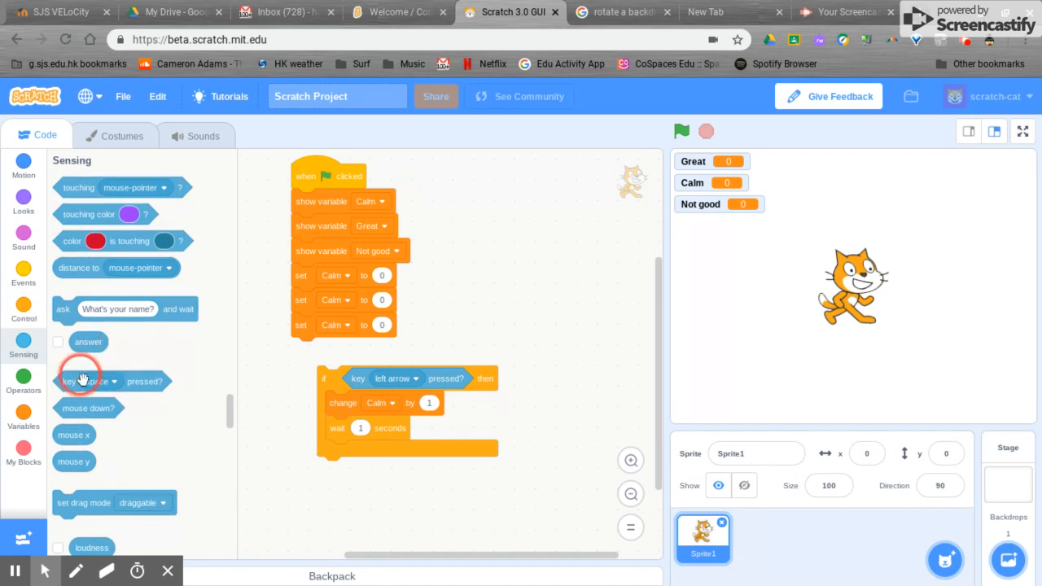
drag(90, 381, 378, 487)
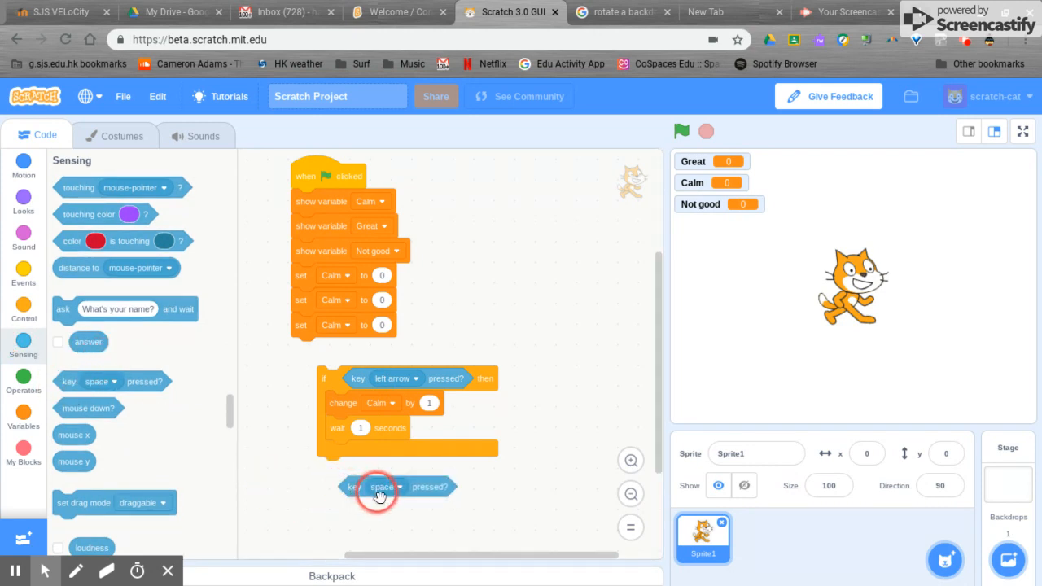
click(385, 487)
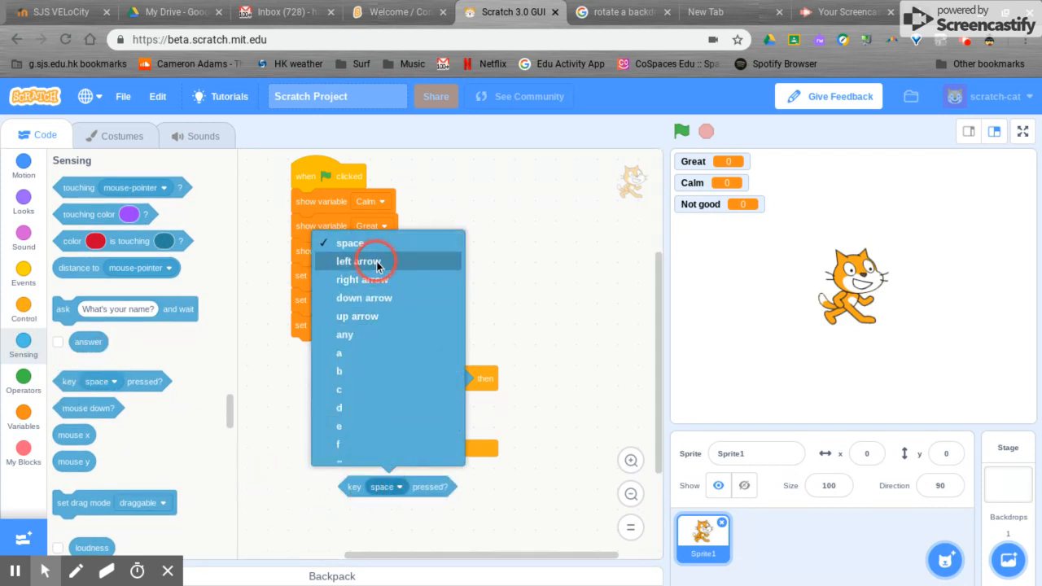
click(357, 261)
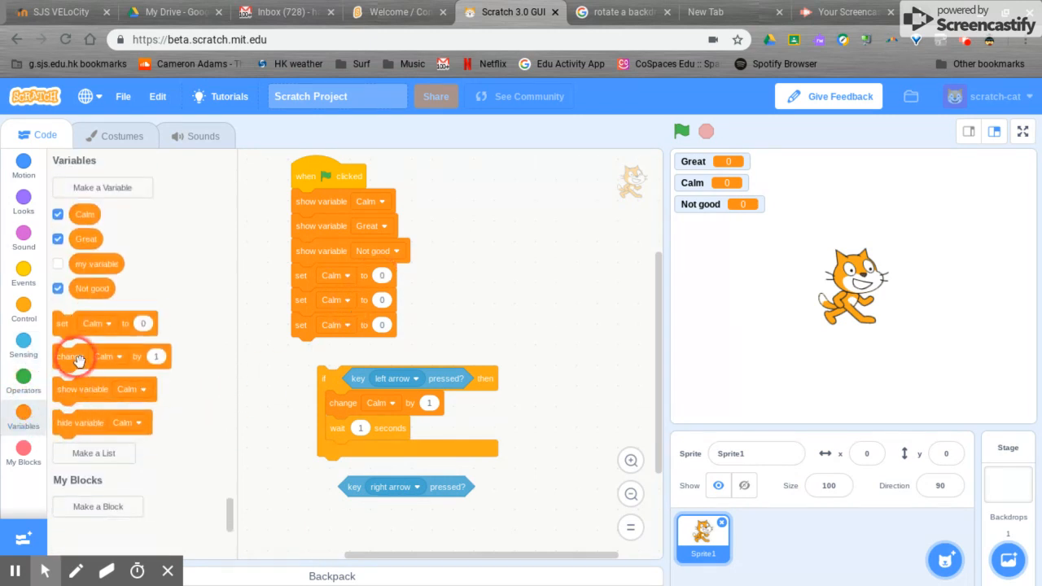
Step: Add 'change Not good by 1' inside it and bring out a third empty if block
drag(73, 355, 342, 531)
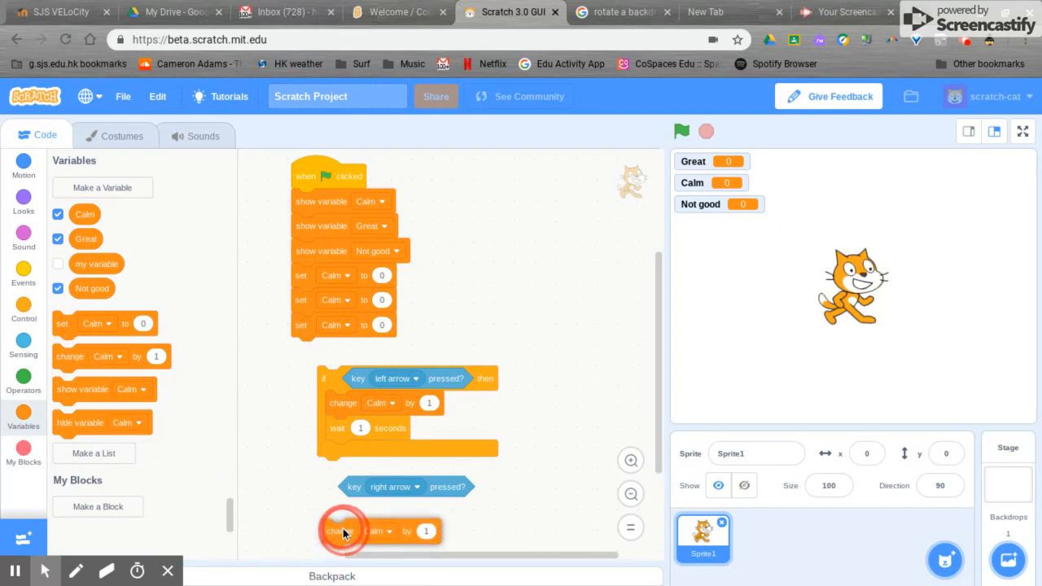
click(378, 528)
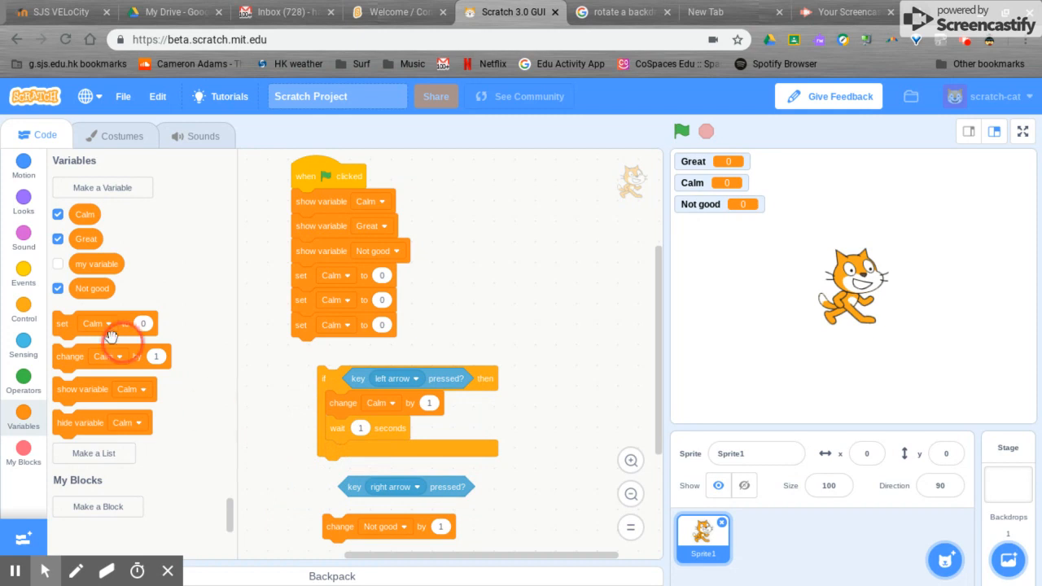
click(23, 312)
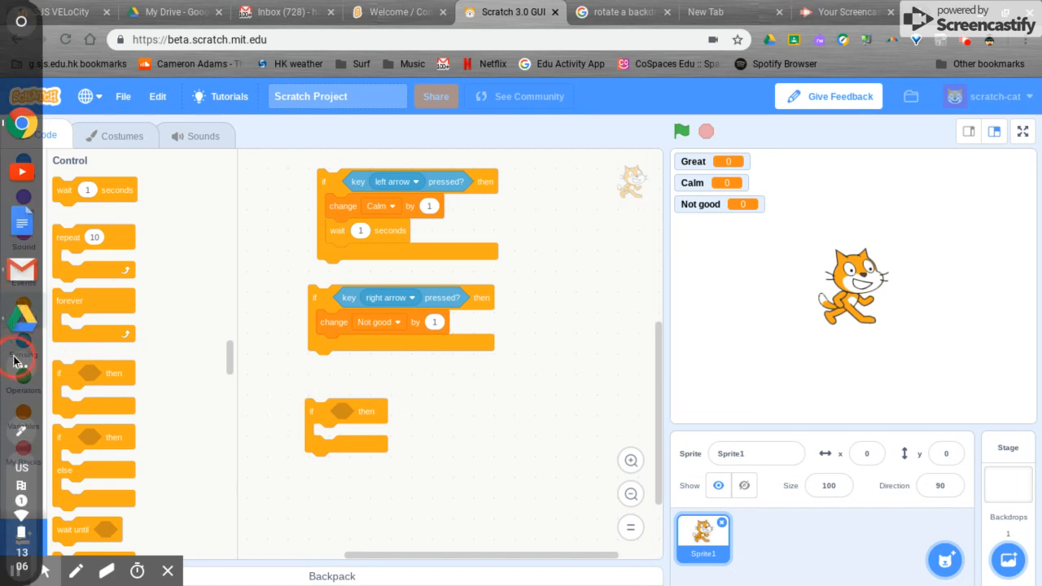
Step: Fill the third if with a down-arrow 'key pressed?' condition and 'change Great by 1'
click(22, 342)
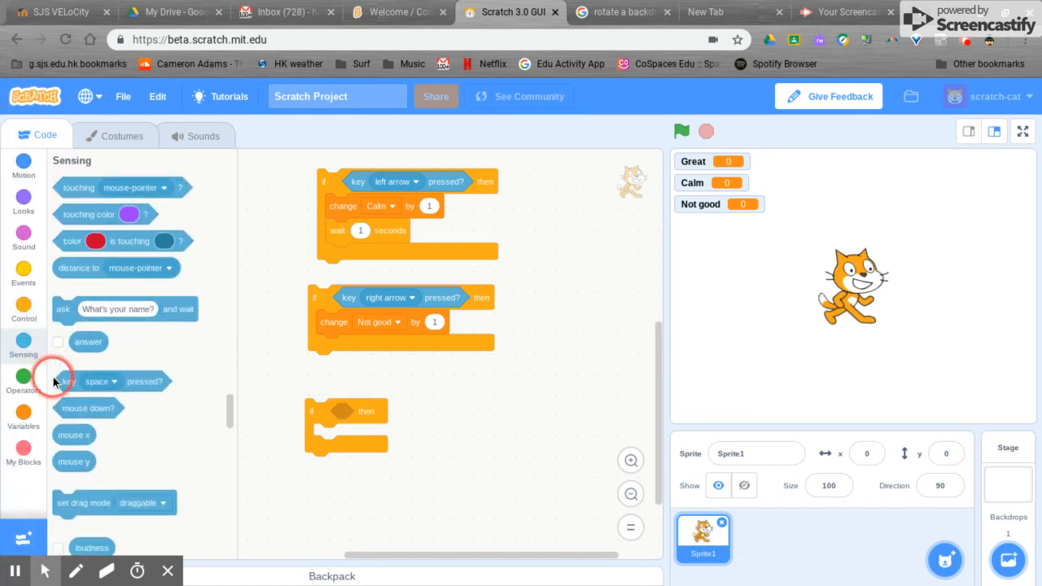
drag(94, 381, 399, 410)
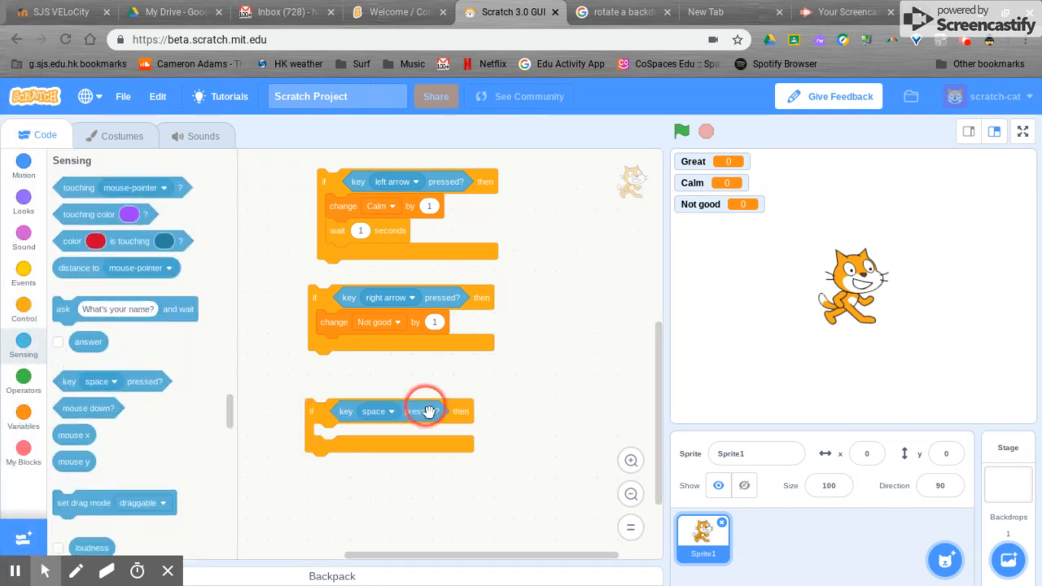
click(377, 410)
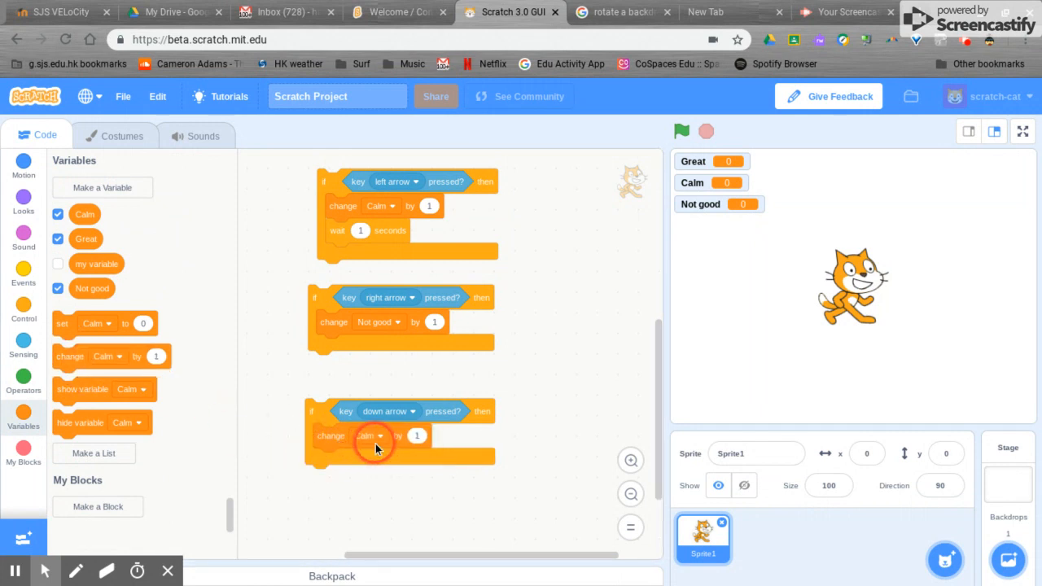
click(368, 436)
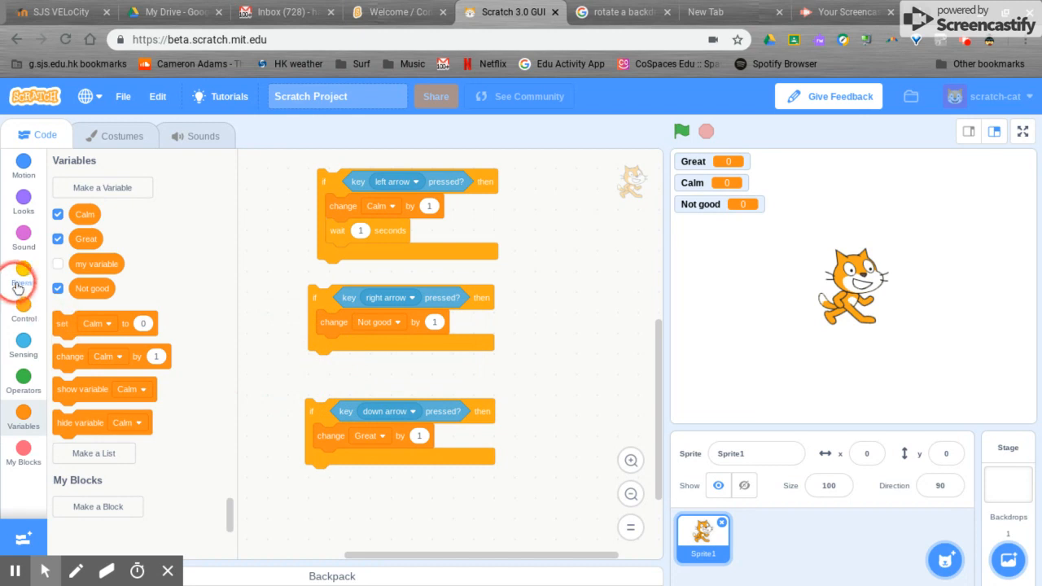
click(22, 310)
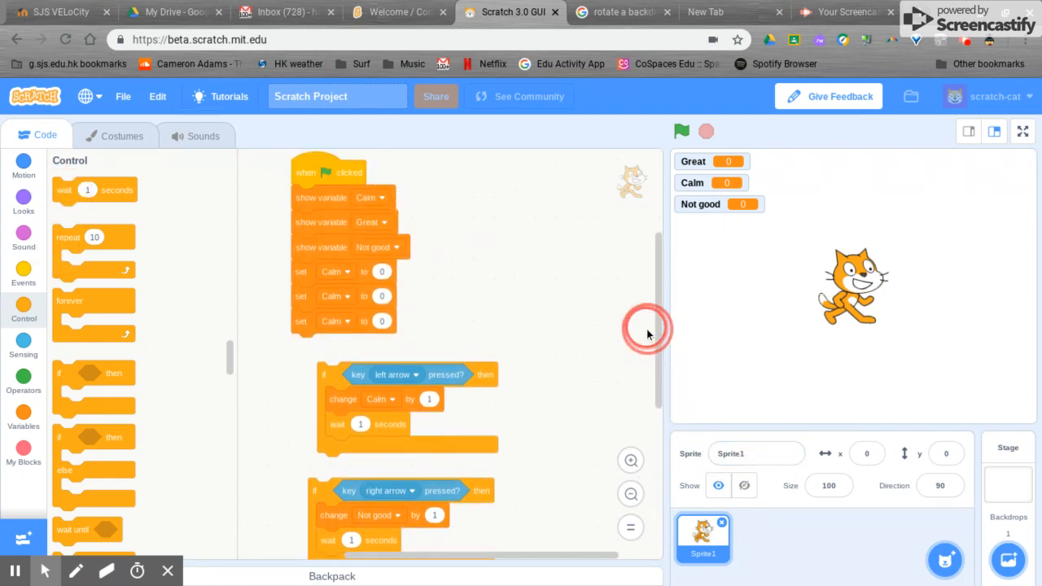
Step: Snap the three if blocks with wait 1 seconds into a forever loop under the green-flag script
scroll(down, 3)
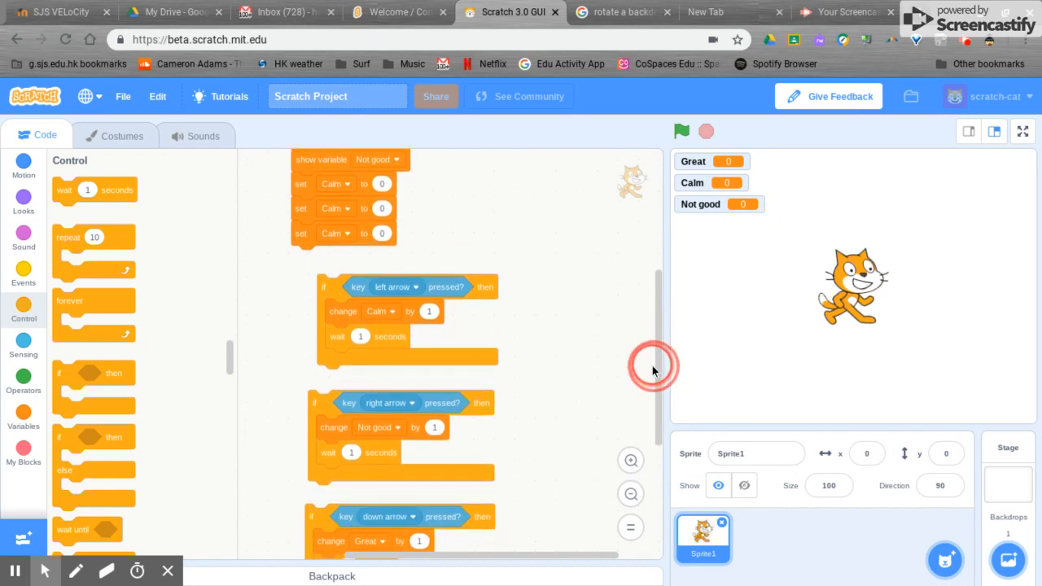
scroll(down, 3)
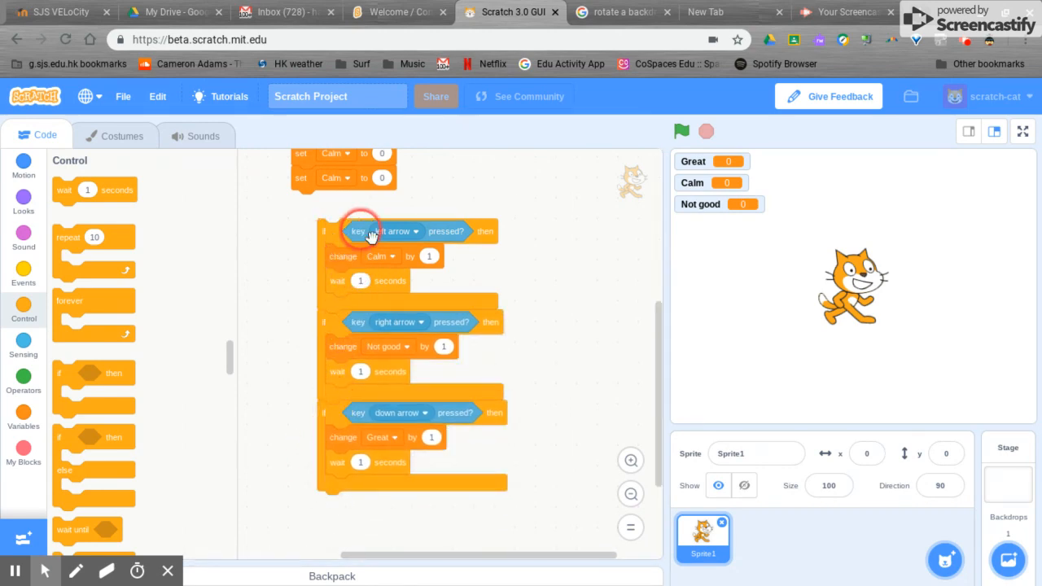
mouse_move(320, 326)
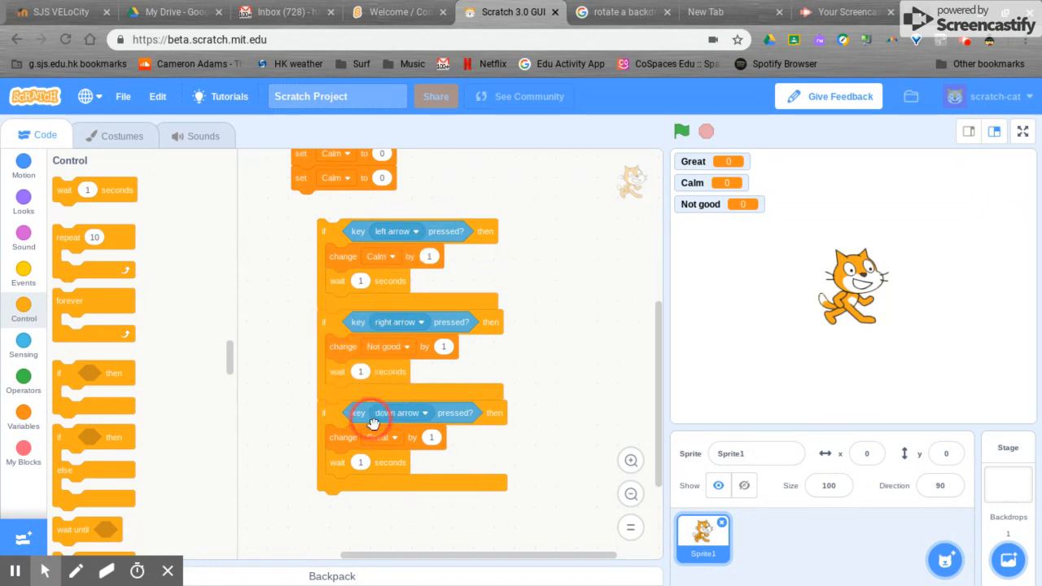
click(378, 436)
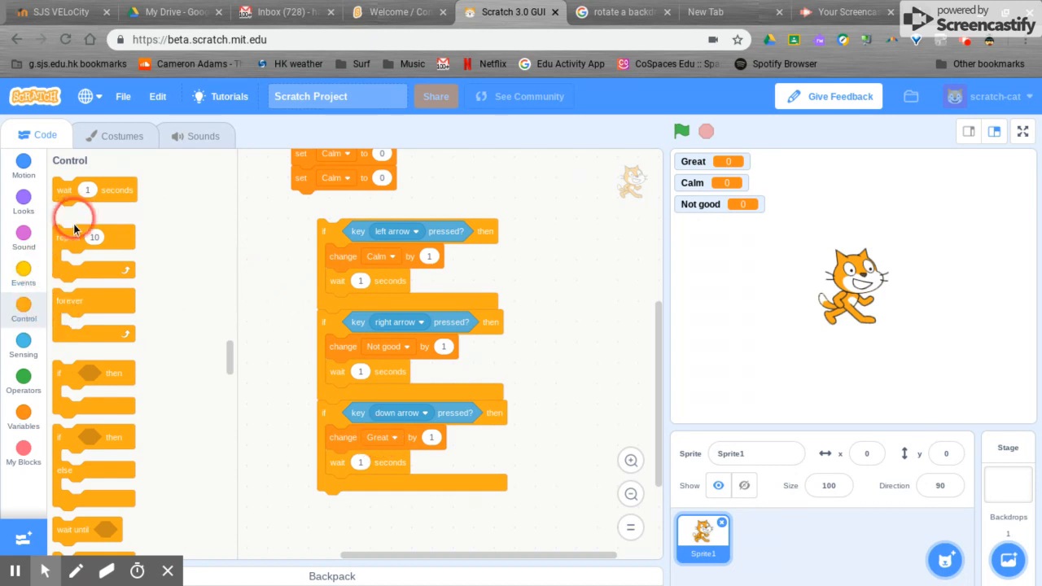
drag(68, 309, 285, 231)
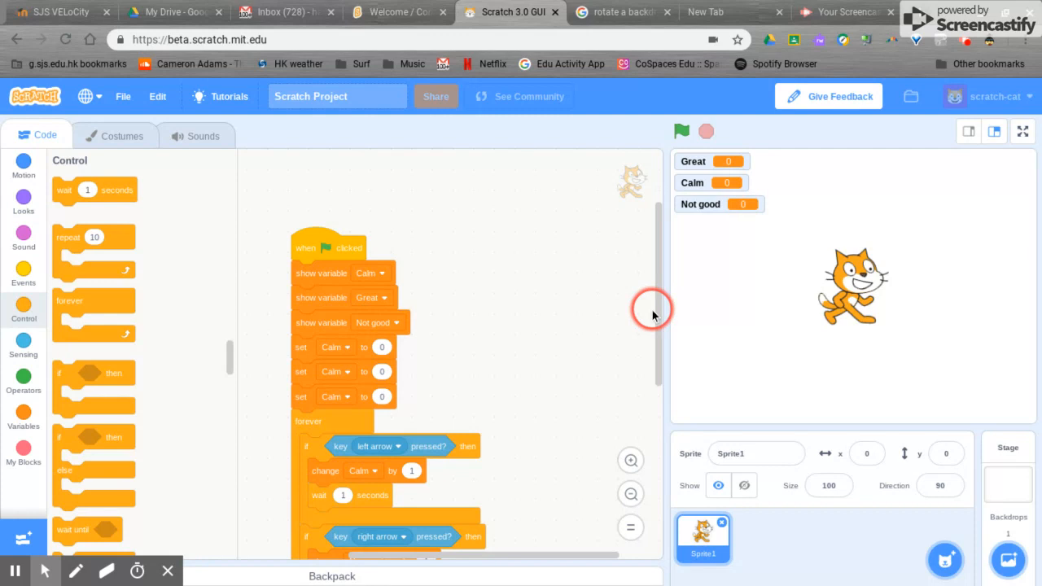
mouse_move(355, 334)
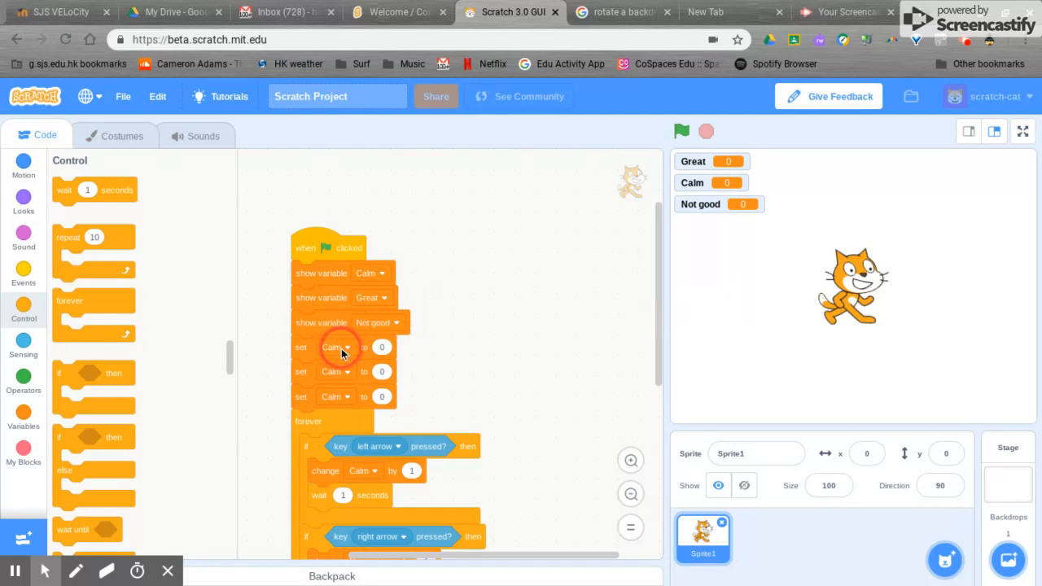
mouse_move(355, 372)
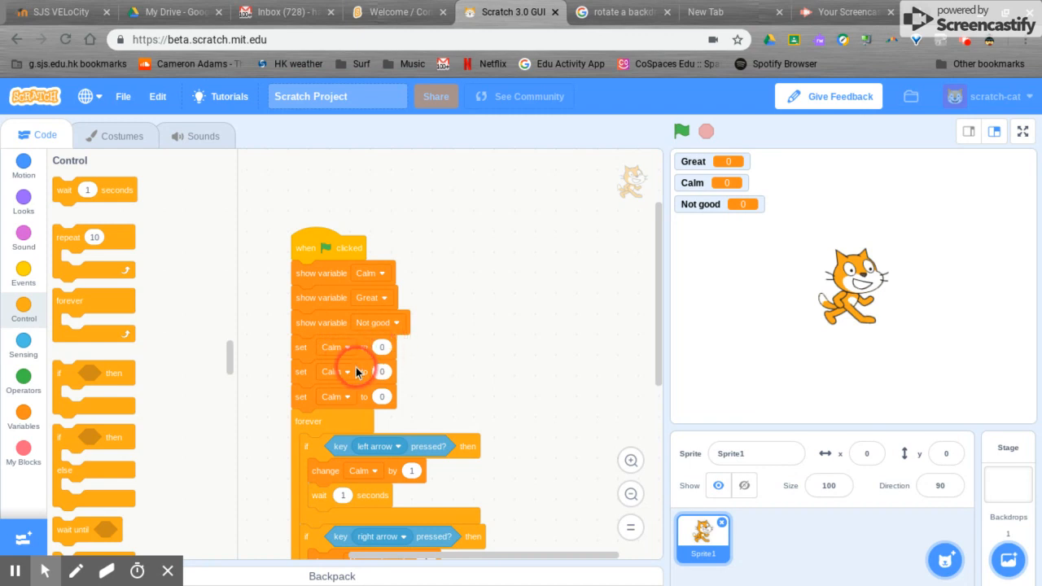
Step: Change the second and third set-to-0 blocks to reset Great and Not good
click(349, 371)
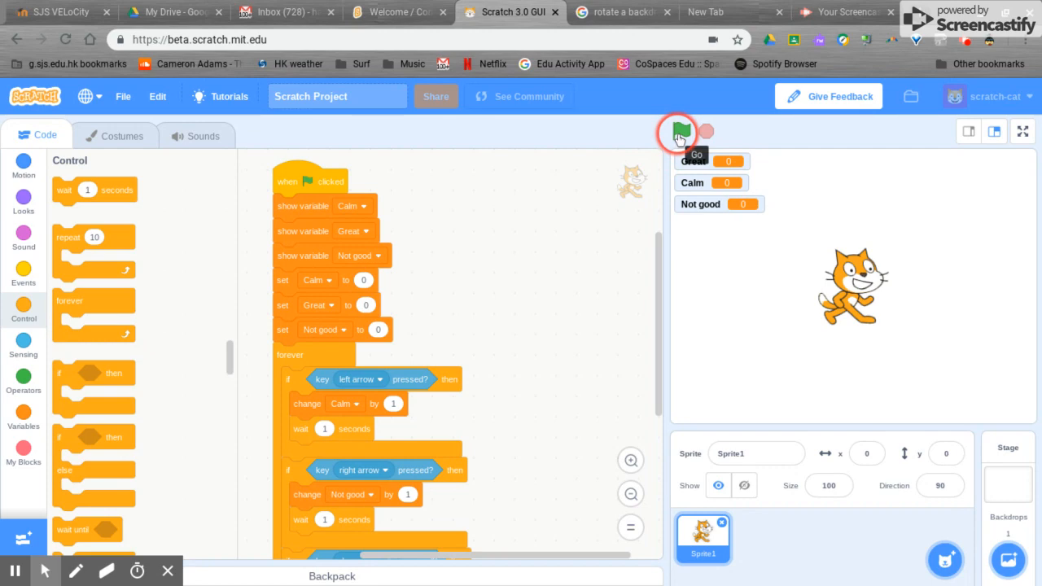
Step: Run the green-flag script and press the arrow keys so the counters rise above zero
click(681, 130)
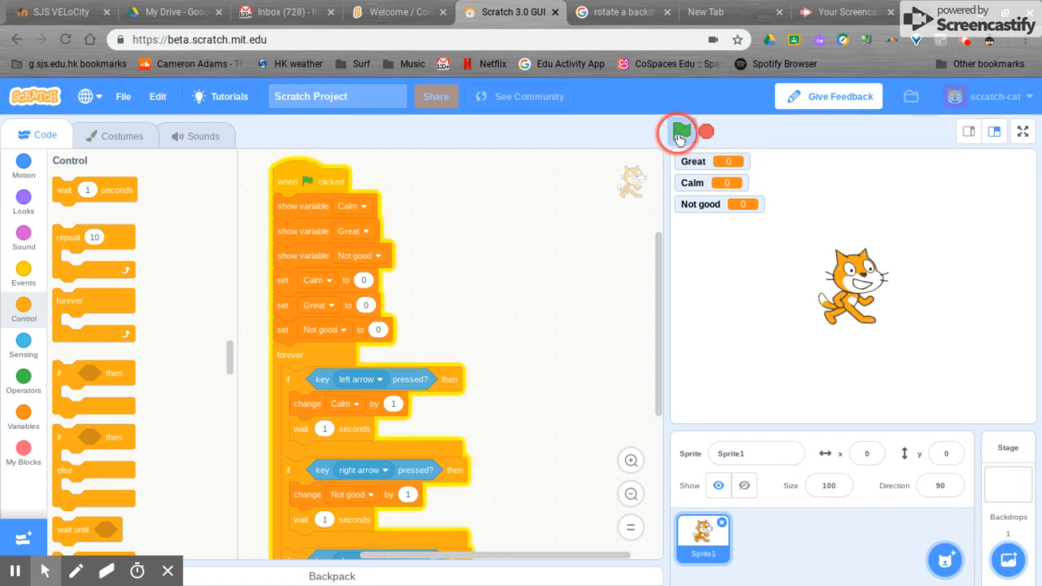
click(680, 130)
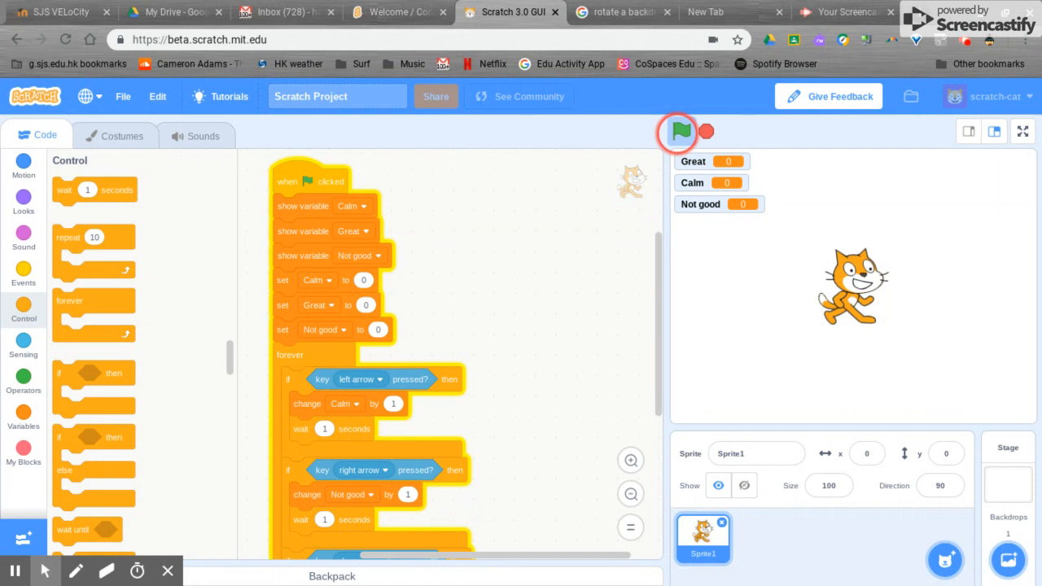
click(681, 130)
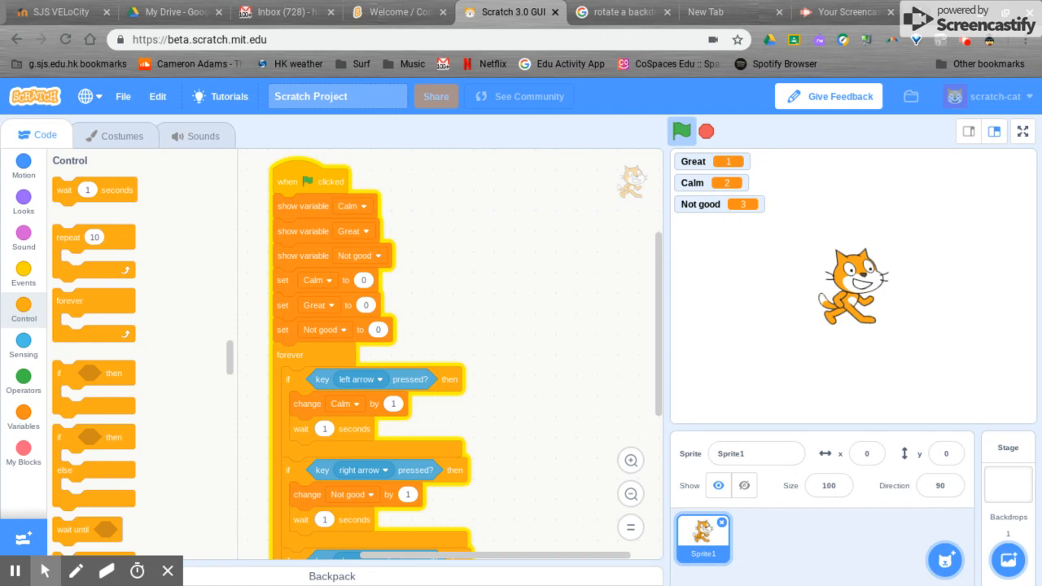
click(681, 131)
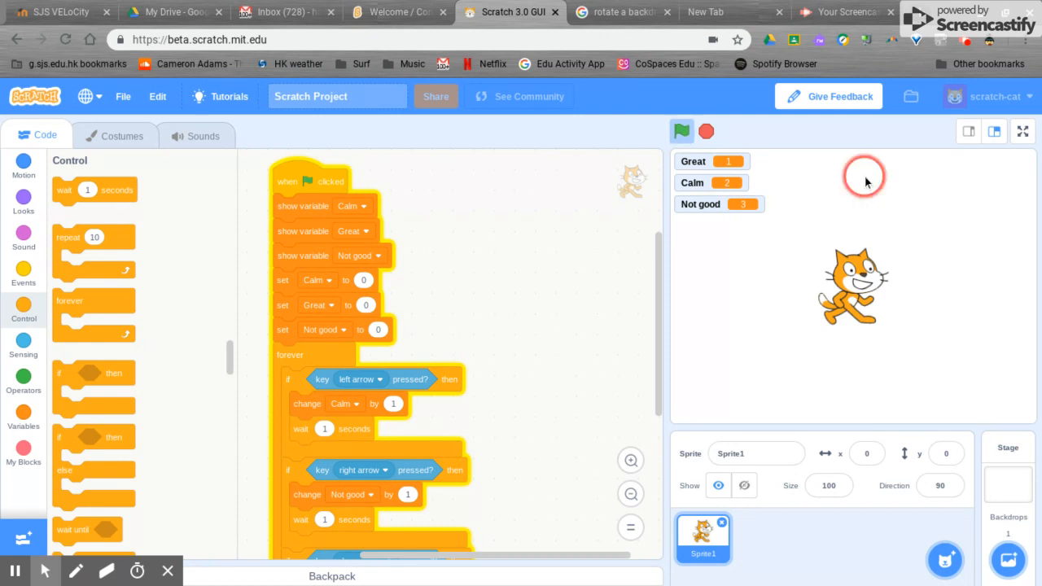